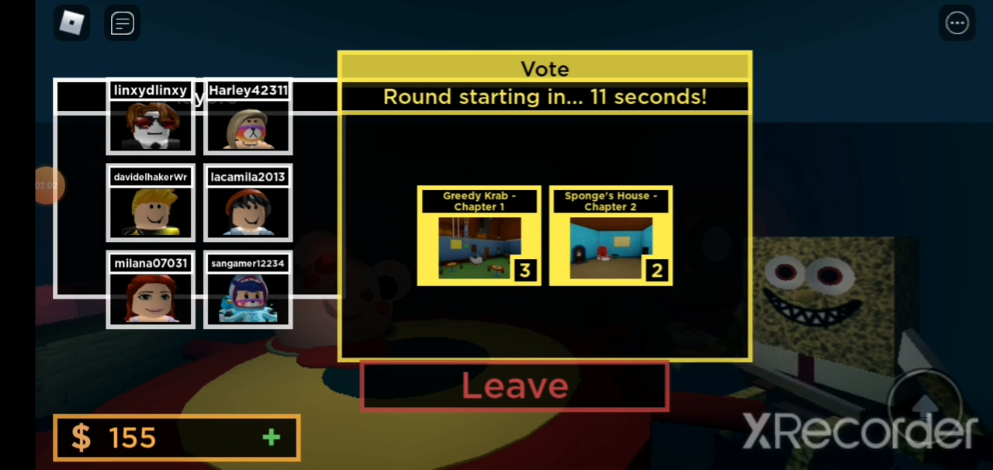
# Step: Vote on a map, then play the round until Game Over with a 155 balance
pyautogui.click(610, 235)
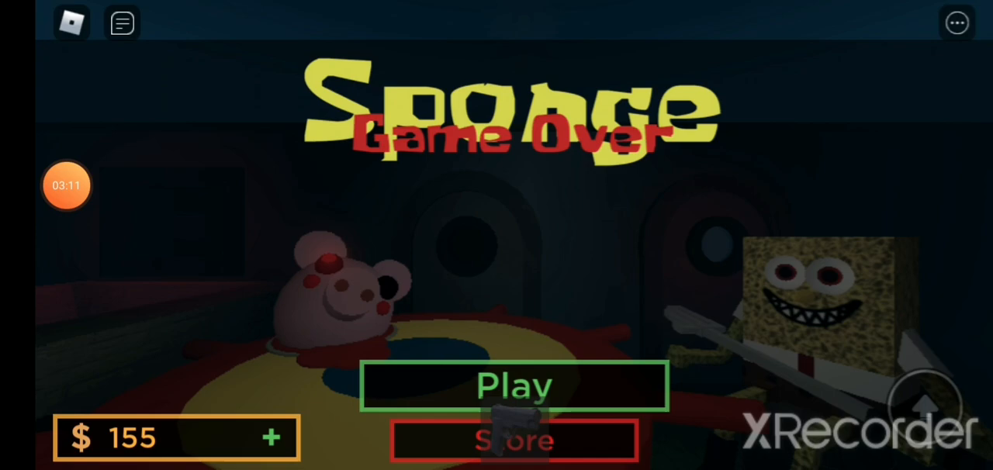
# Step: Wait on the Game Over menu as cash rises to 179 and an item appears
pyautogui.click(514, 386)
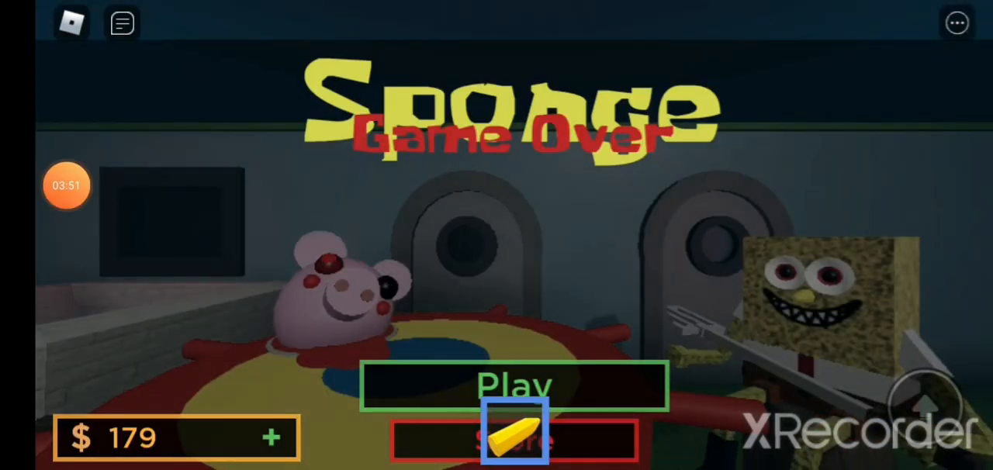
pyautogui.click(515, 386)
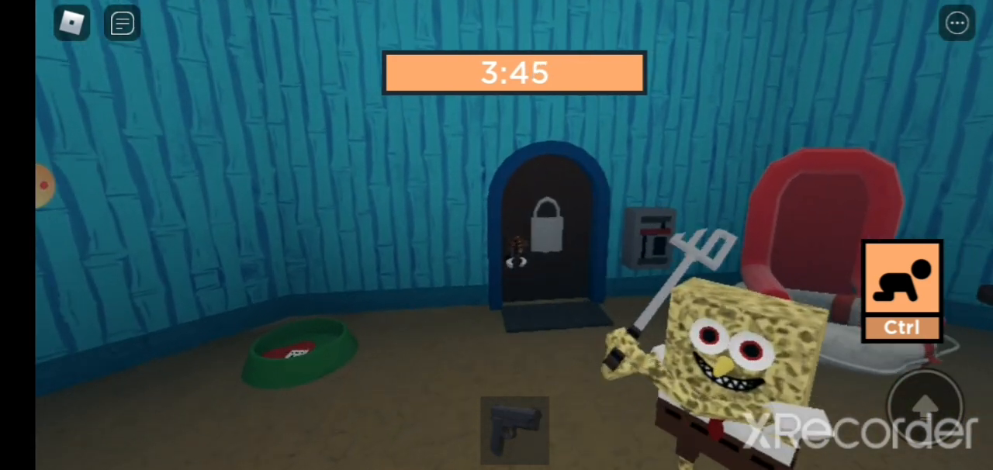
# Step: Run from the grinning pitchfork SpongeBob monster out of the round blue room
pyautogui.click(515, 430)
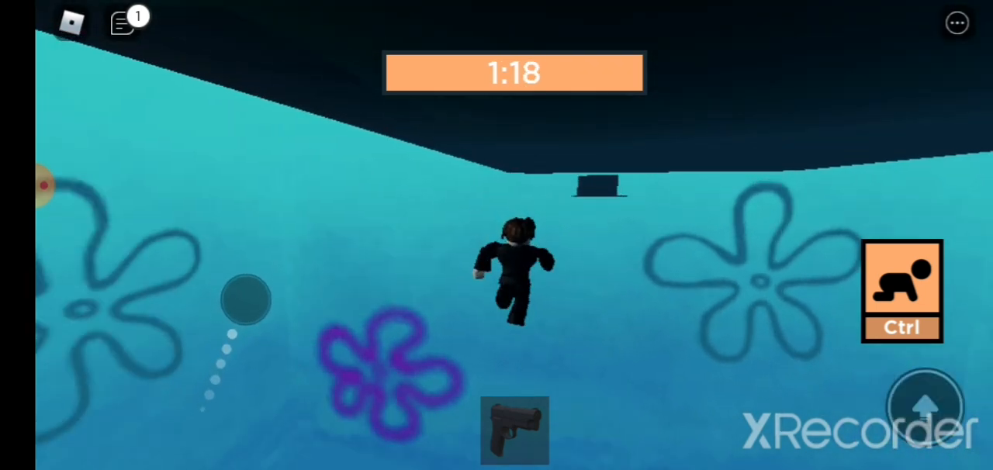
# Step: Run across the flower-patterned blue field as the round countdown runs low
pyautogui.click(121, 22)
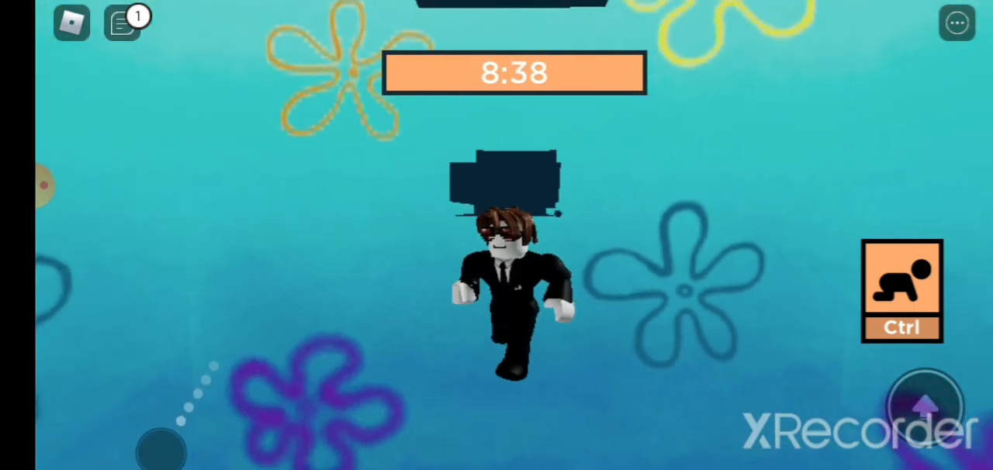
# Step: Walk the flower-patterned area until returning to the lobby with balance 184
pyautogui.click(121, 21)
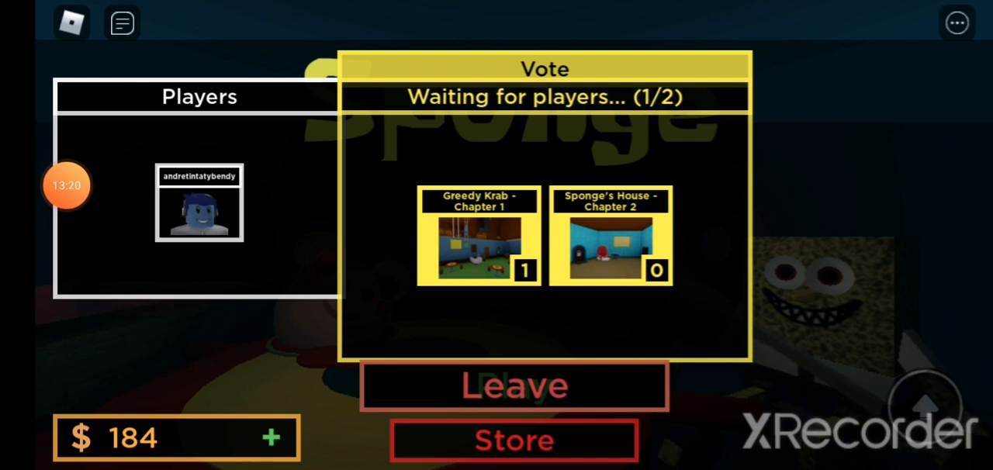
# Step: Switch the vote between Sponge's House - Chapter 2 and Greedy Krab - Chapter 1, ending on Greedy Krab
pyautogui.click(478, 237)
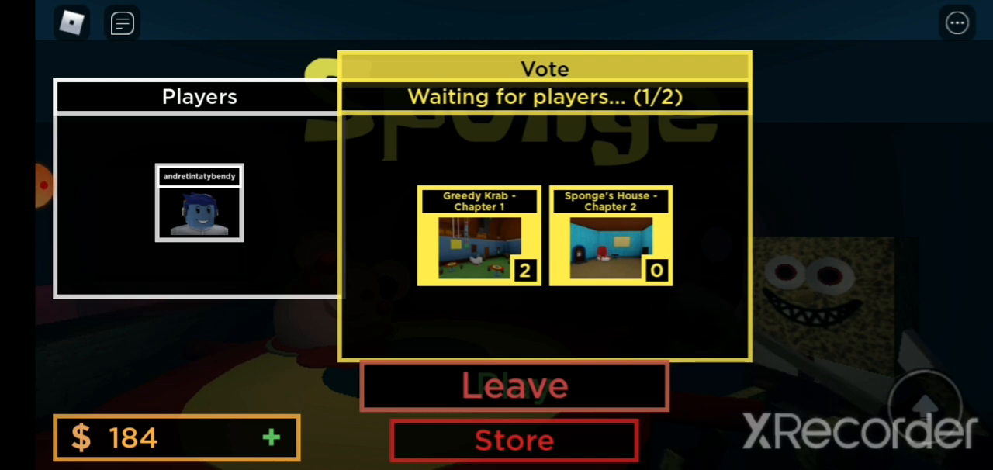
pyautogui.click(609, 236)
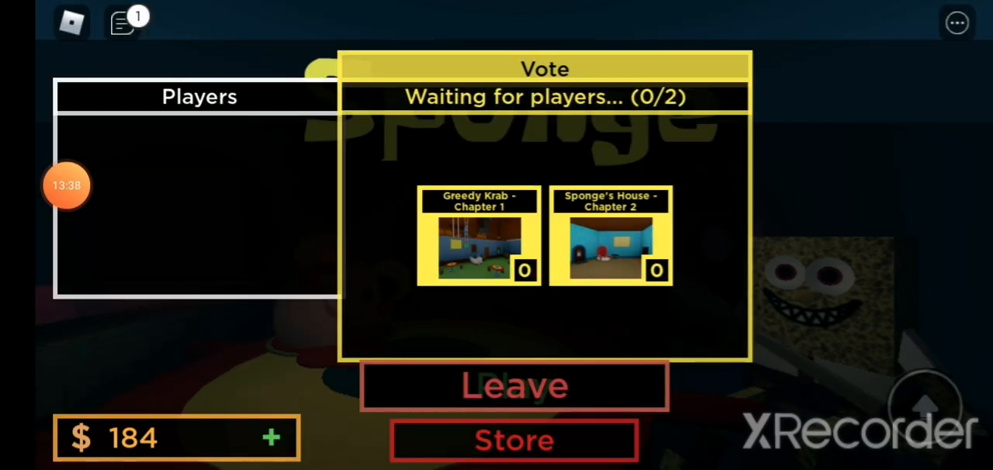
pyautogui.click(610, 237)
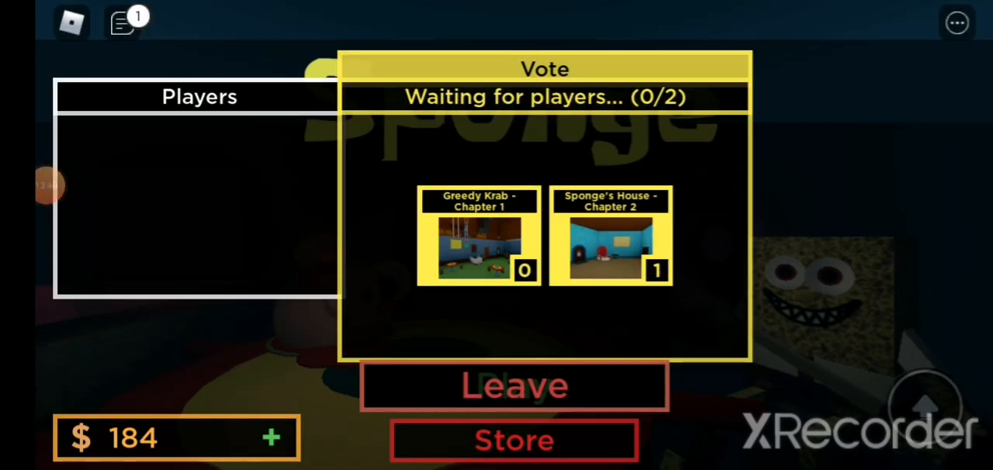
pyautogui.click(479, 244)
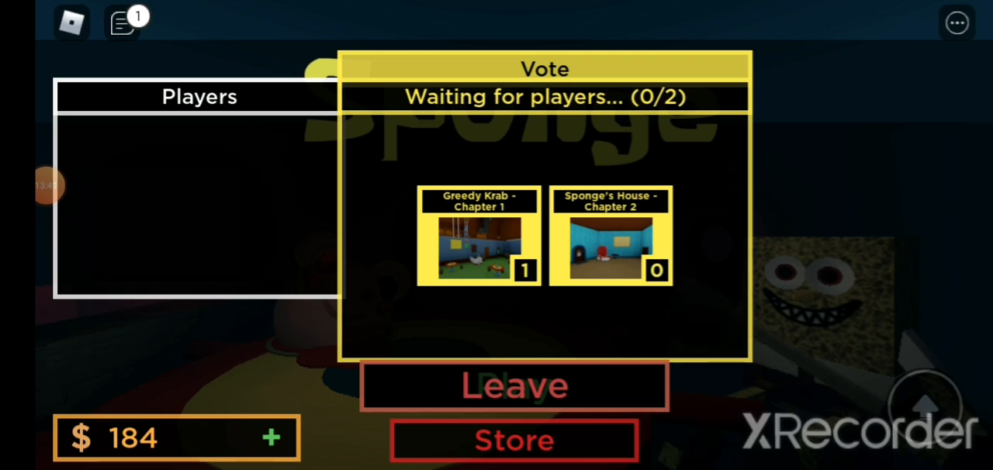